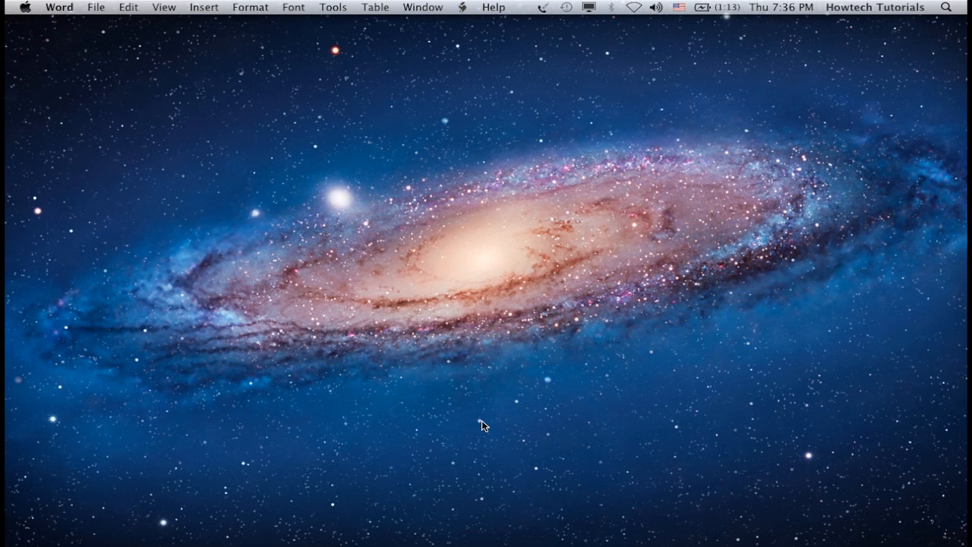
mouse_move(407, 544)
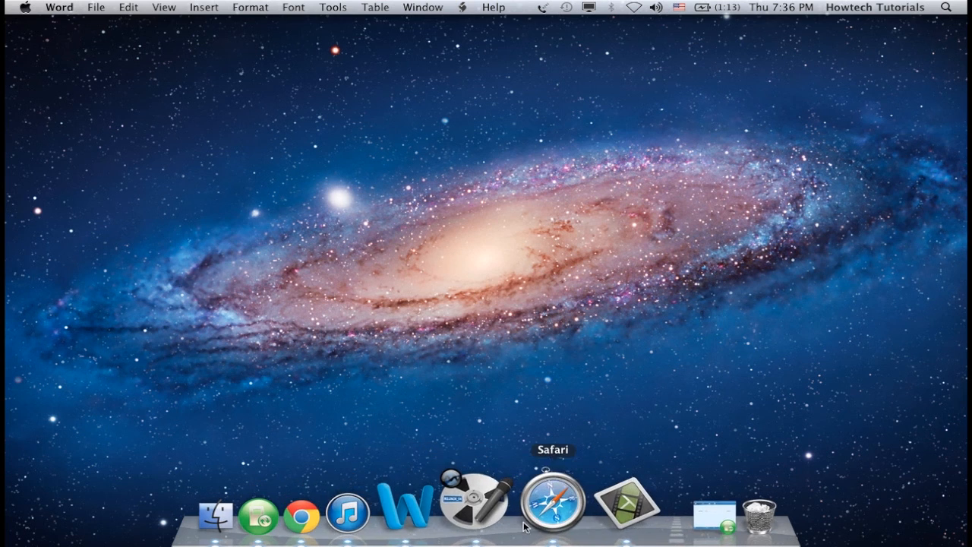
Launch Safari and go to imtranslator.net's Translate and Speak page
click(552, 507)
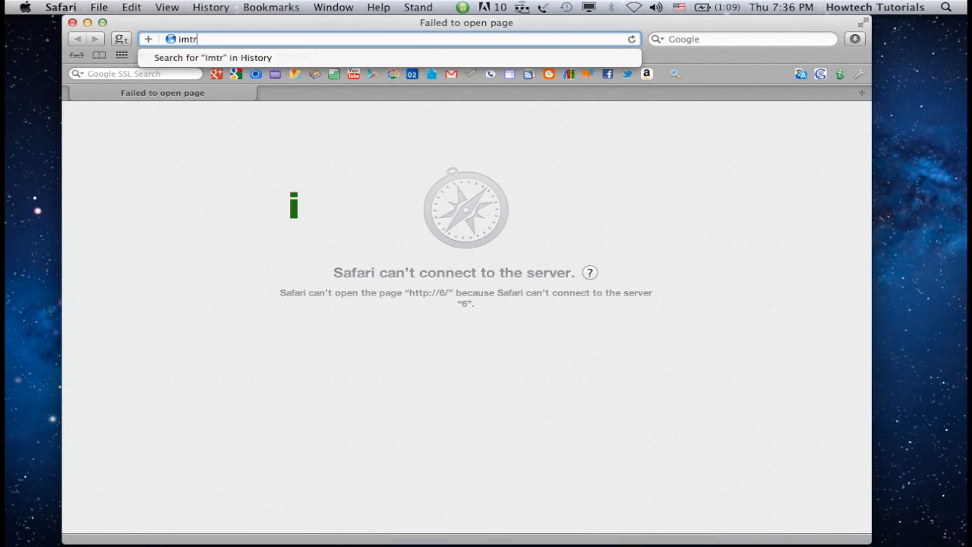
text(anslator.net/translate-and-speak/)
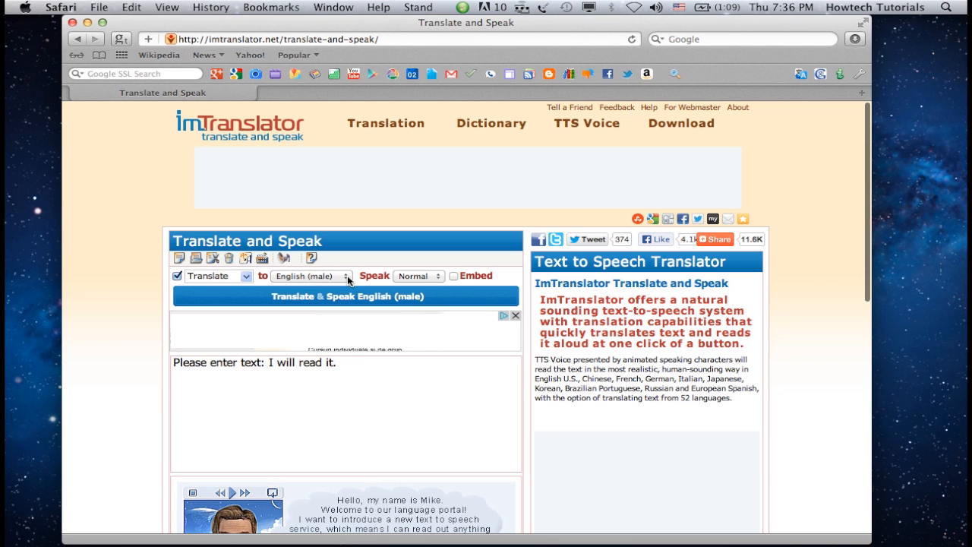
Enter the English sentences 'Internet is our future.' and 'The victory' for Spanish translation
click(310, 276)
text(Knowledge is power.)
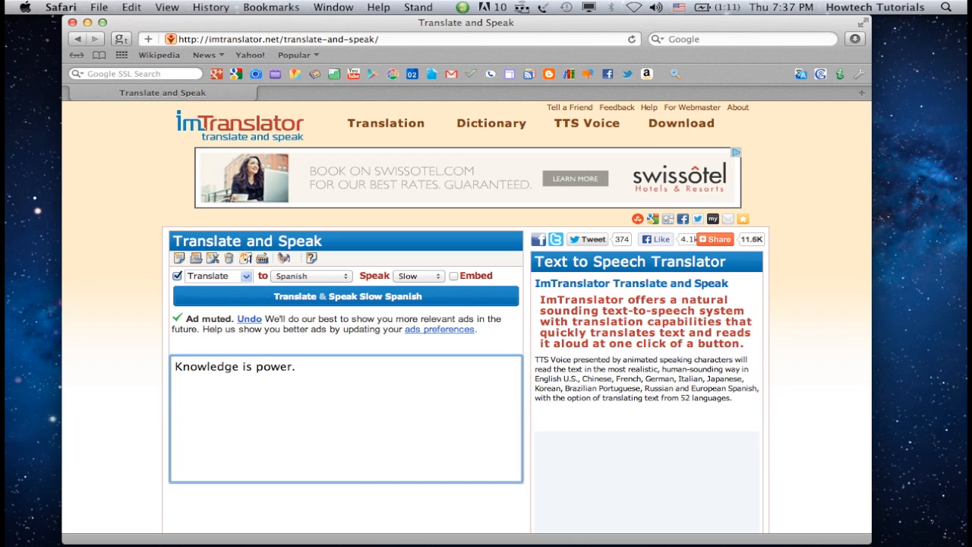
text(Internet is our future.)
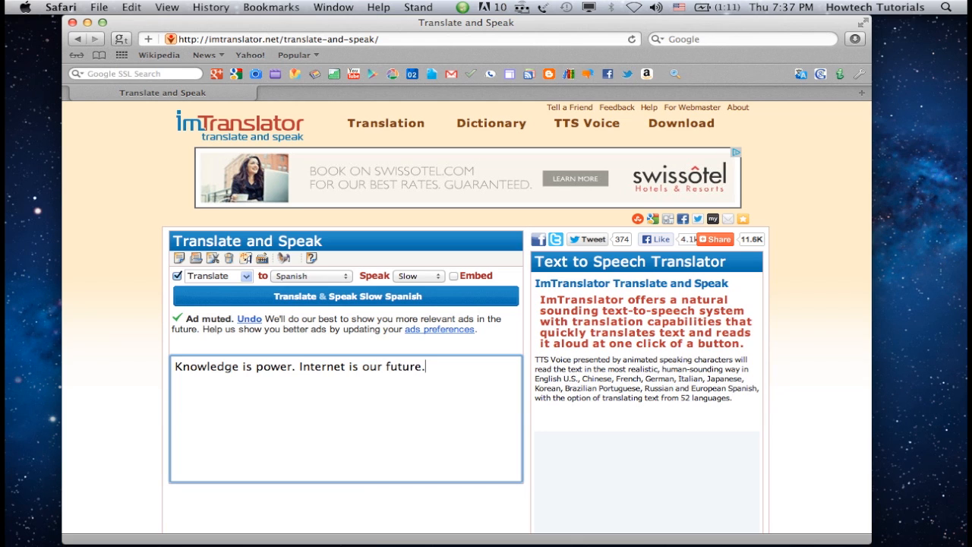
text(The victory is ours forever!)
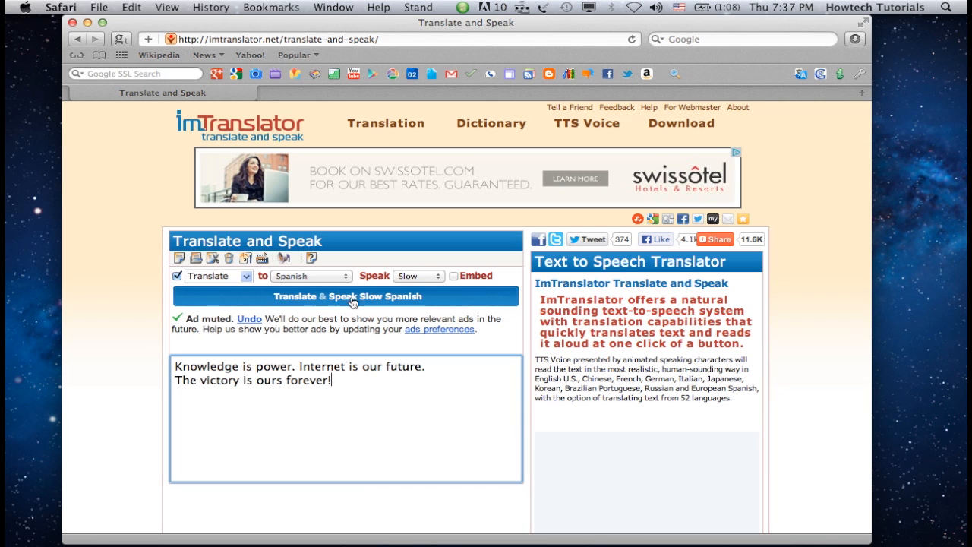
Run Translate & Speak Slow Spanish and view the Spanish result with the speaking avatar
click(354, 296)
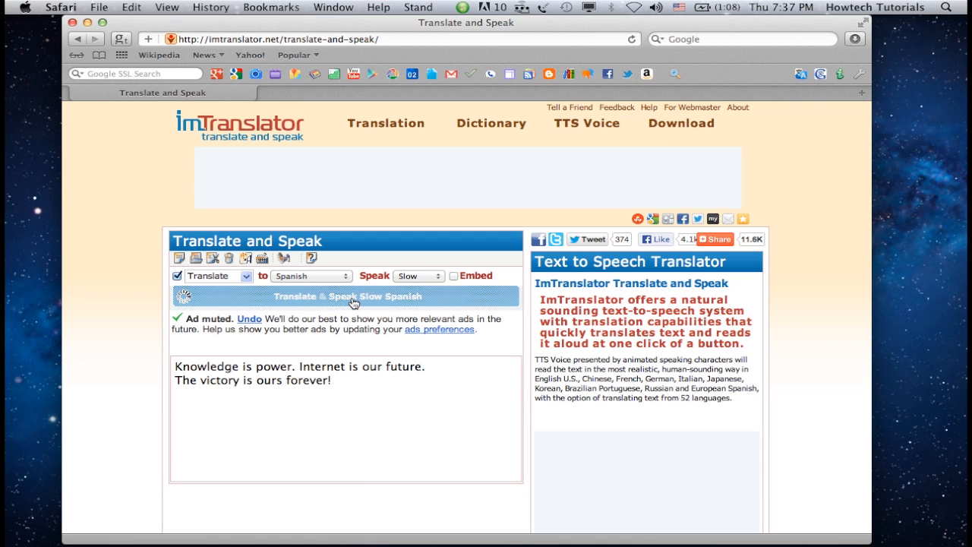
click(346, 296)
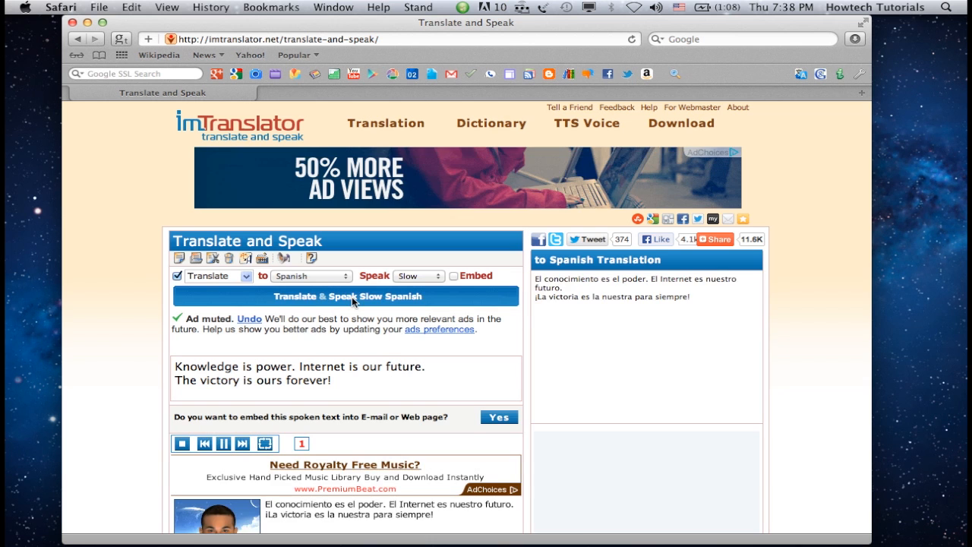
scroll(down, 3)
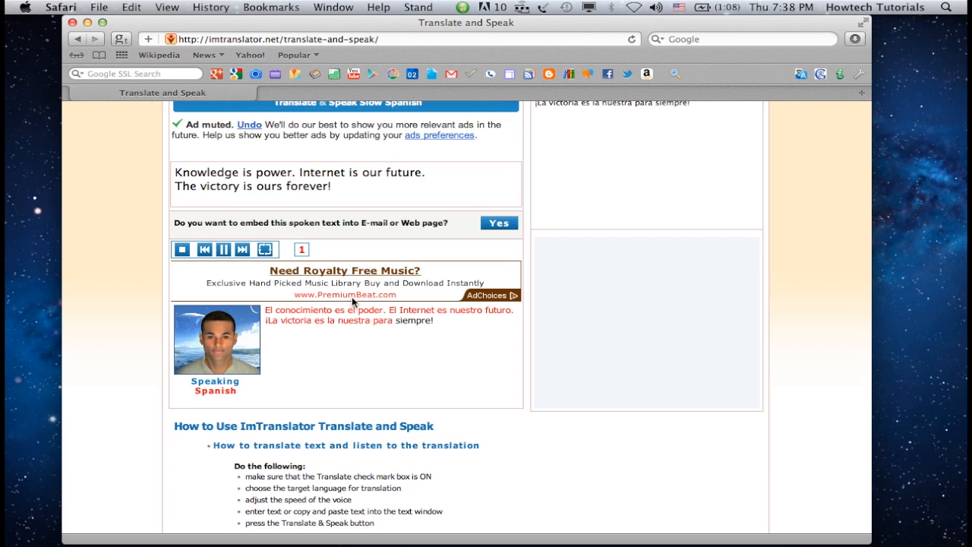
click(222, 249)
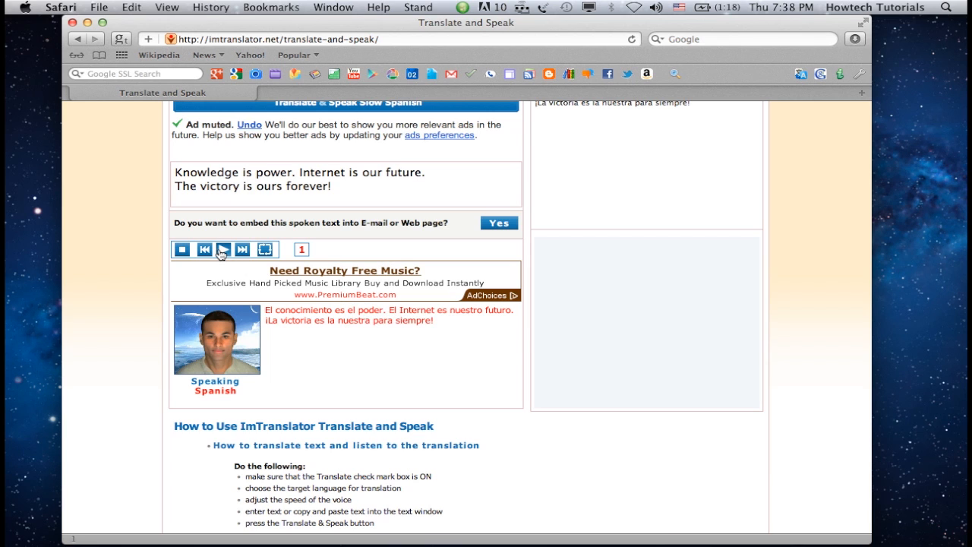
click(221, 249)
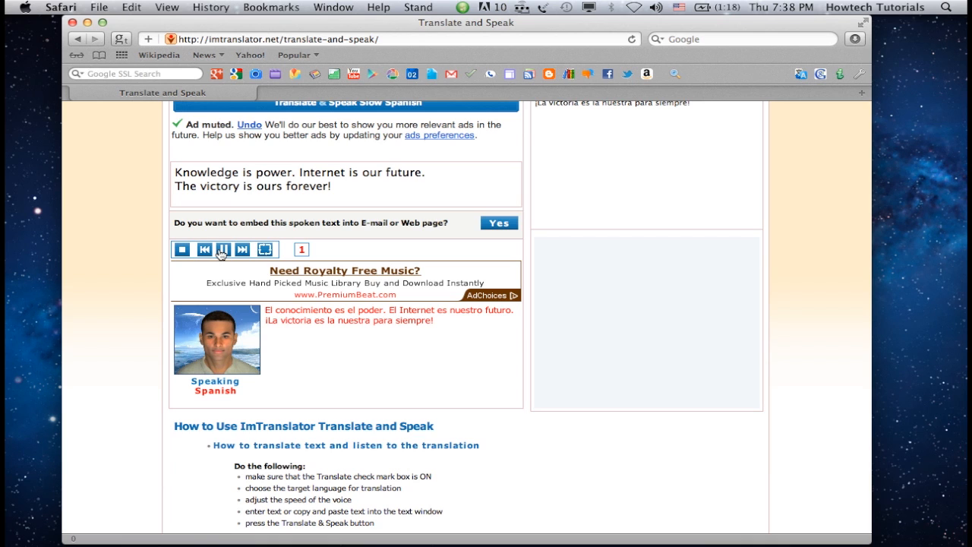
click(223, 249)
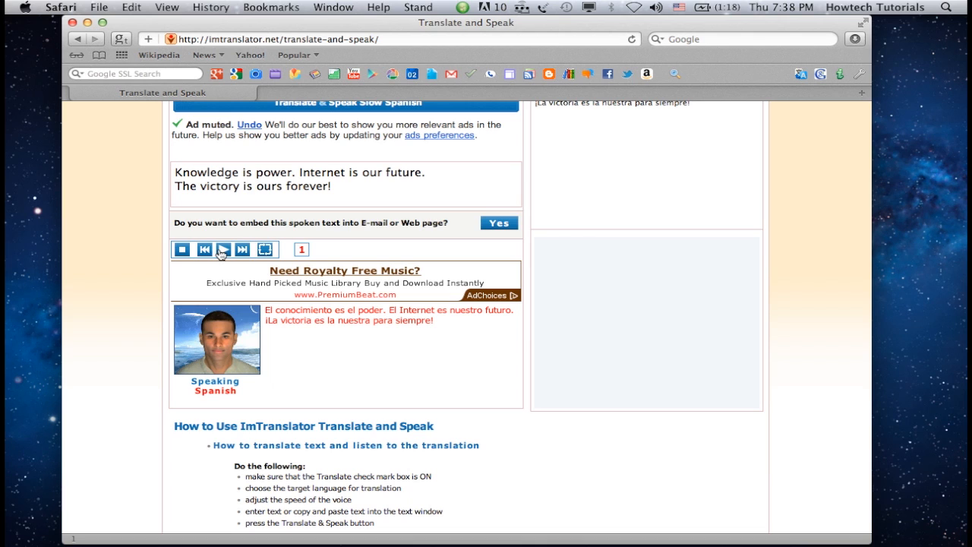